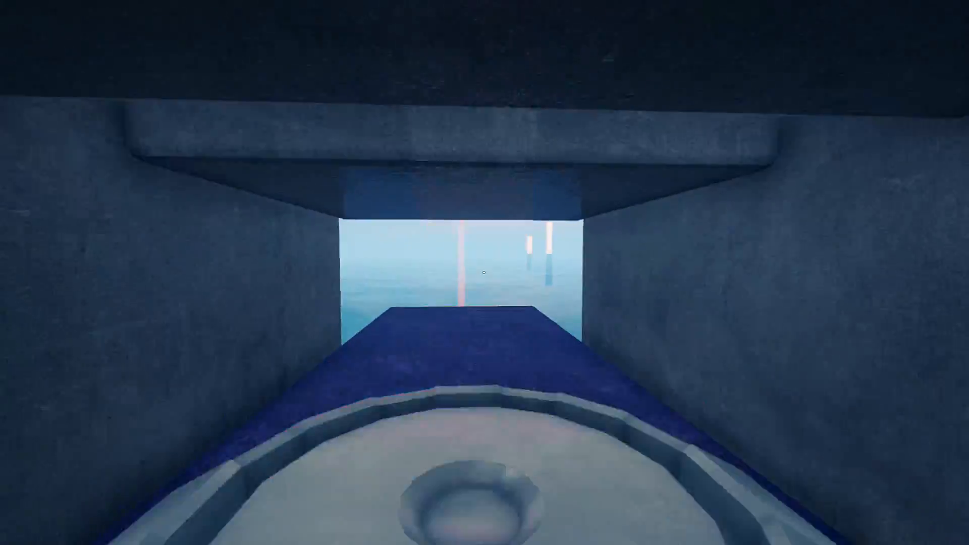
{"action": "mouse_move", "coordinate": [485, 273]}
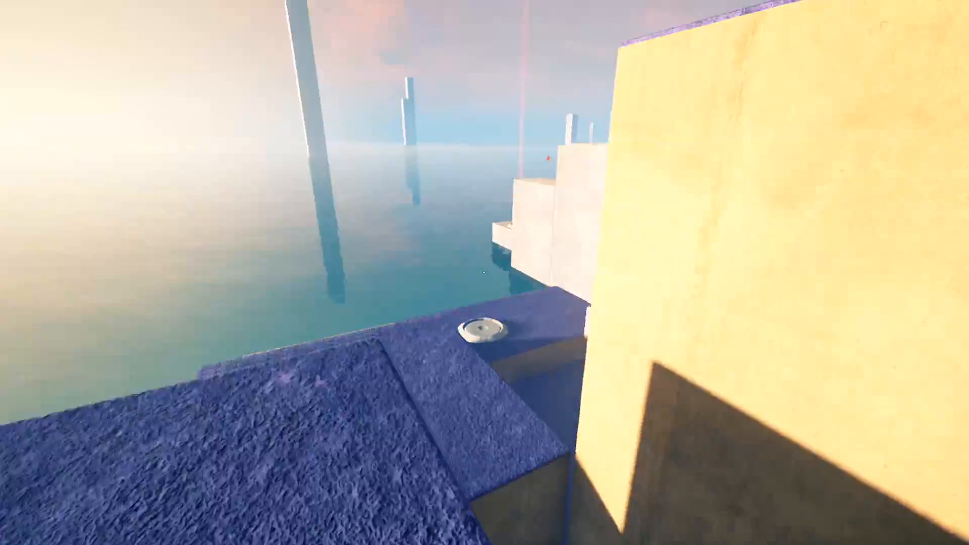
{"action": "mouse_move", "coordinate": [485, 273]}
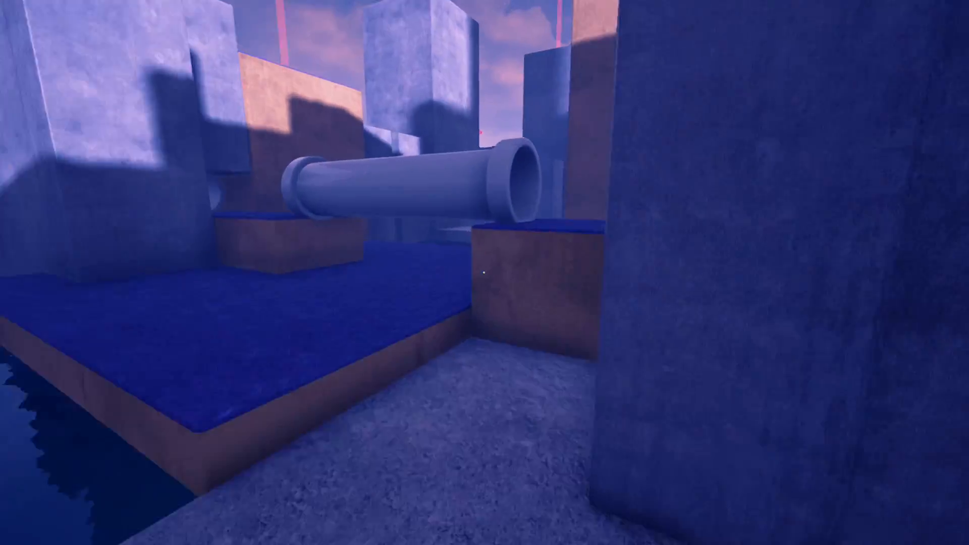
{"action": "mouse_move", "coordinate": [485, 273]}
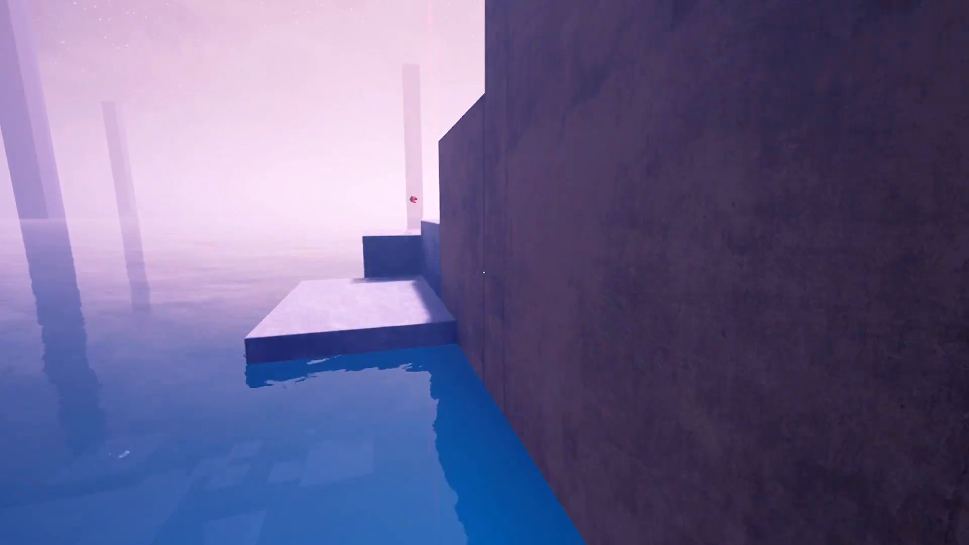
{"action": "mouse_move", "coordinate": [484, 273]}
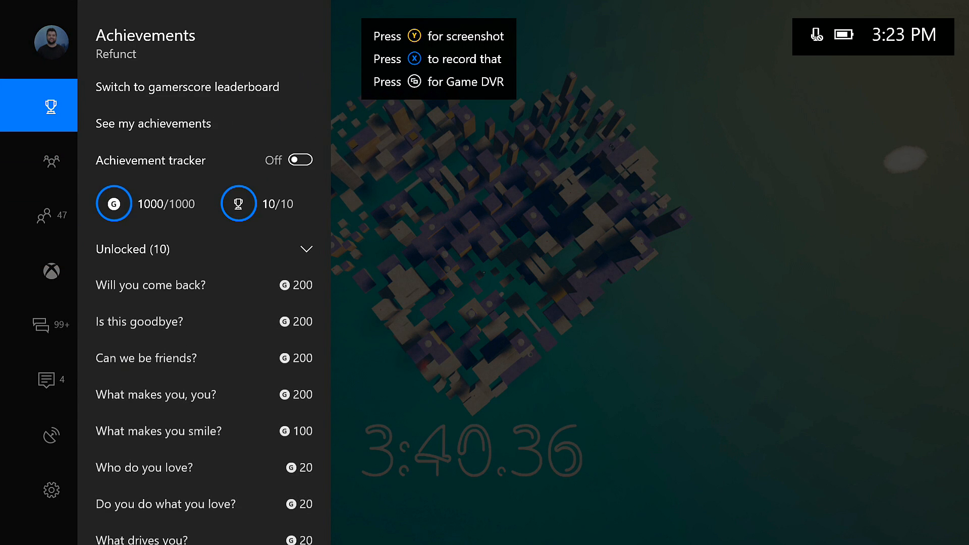
- Select the 'Is this goodbye?' achievement in Refunct's Xbox Achievements list to view its details
{"action": "left_click", "coordinate": [139, 321]}
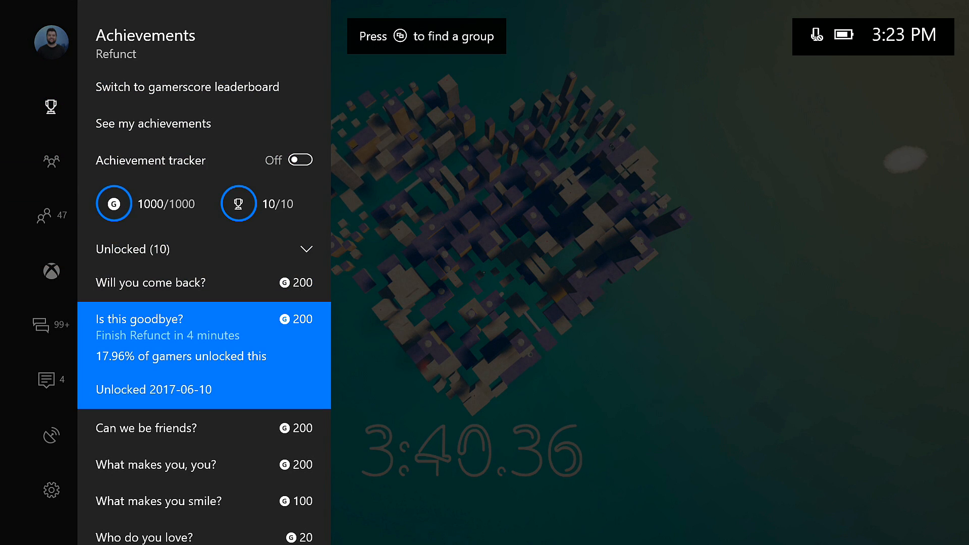